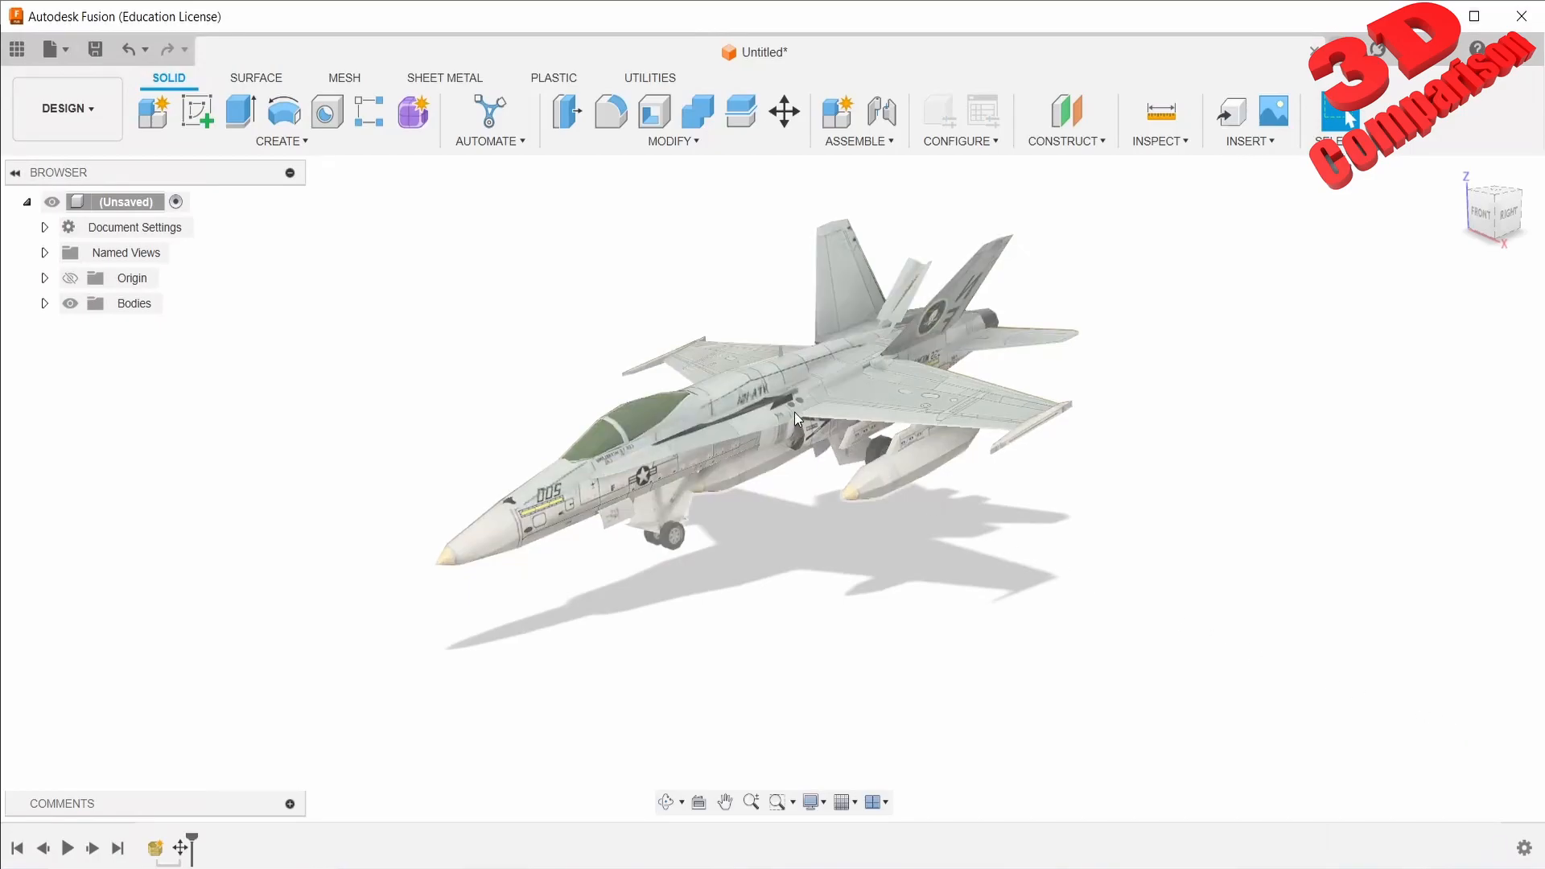
Orbit the Hornet in Fusion until it is seen head-on from the front
left_click_drag(793, 419, 793, 557)
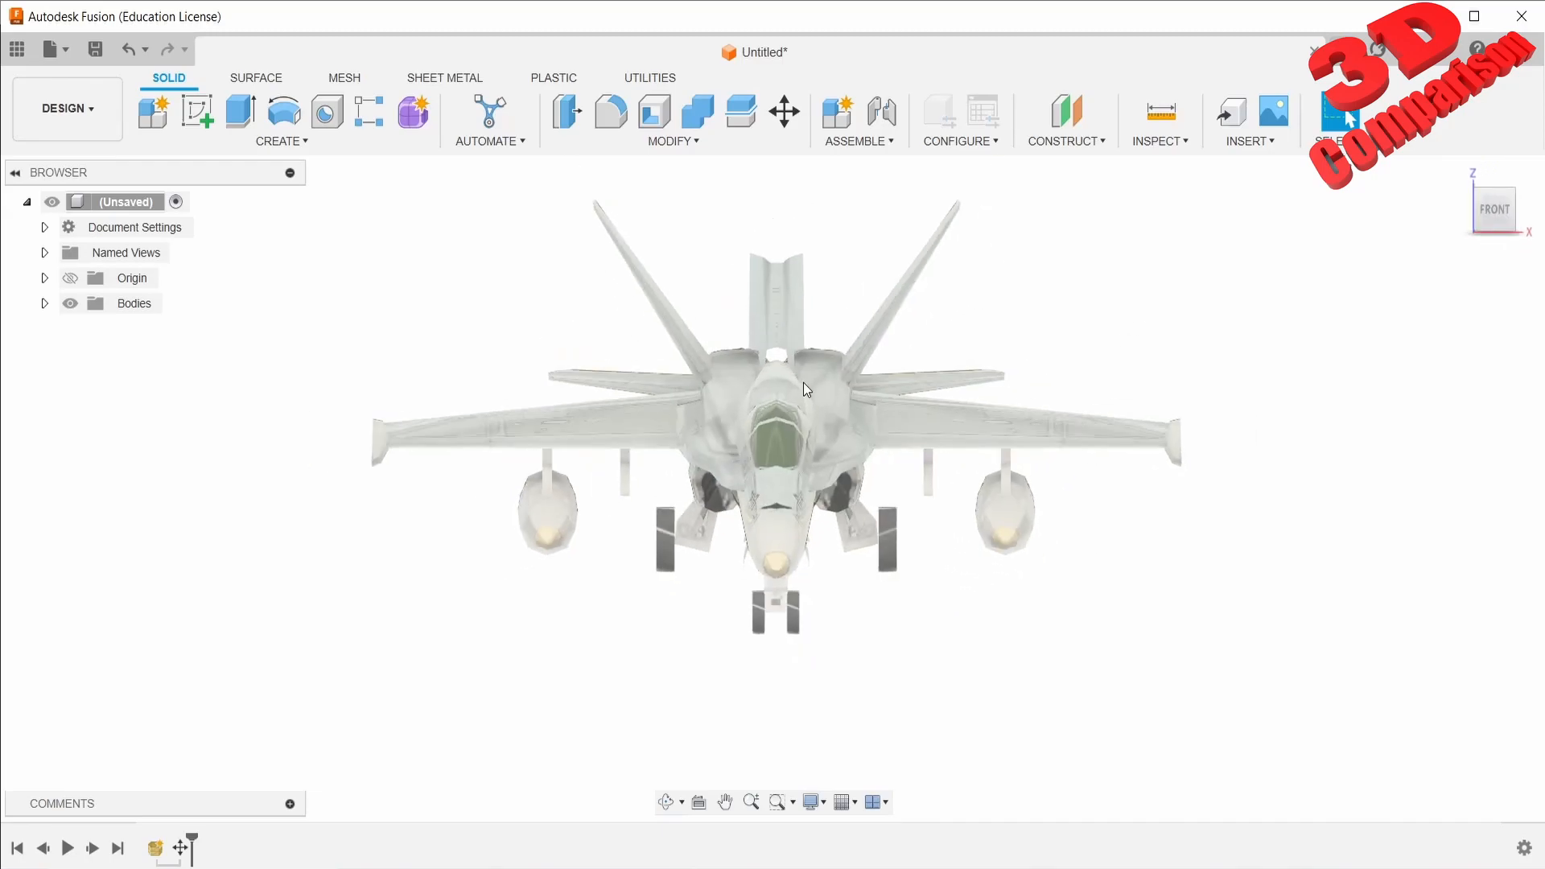
left_click_drag(803, 389, 745, 586)
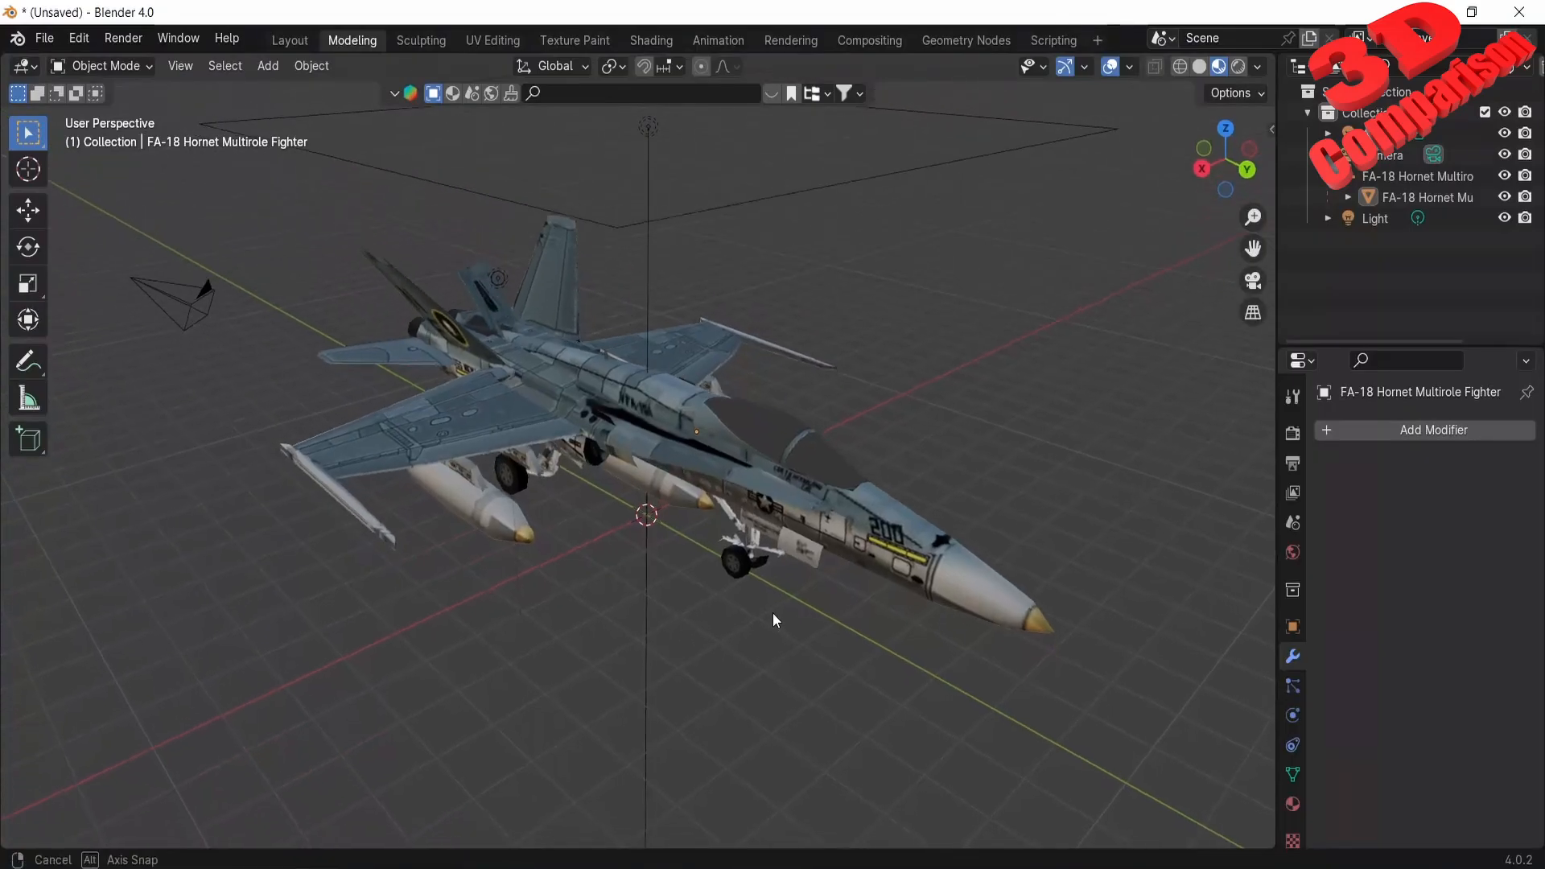
Orbit around the Hornet to its tail and engine exhausts, then back to a three-quarter view
left_click_drag(774, 619, 625, 578)
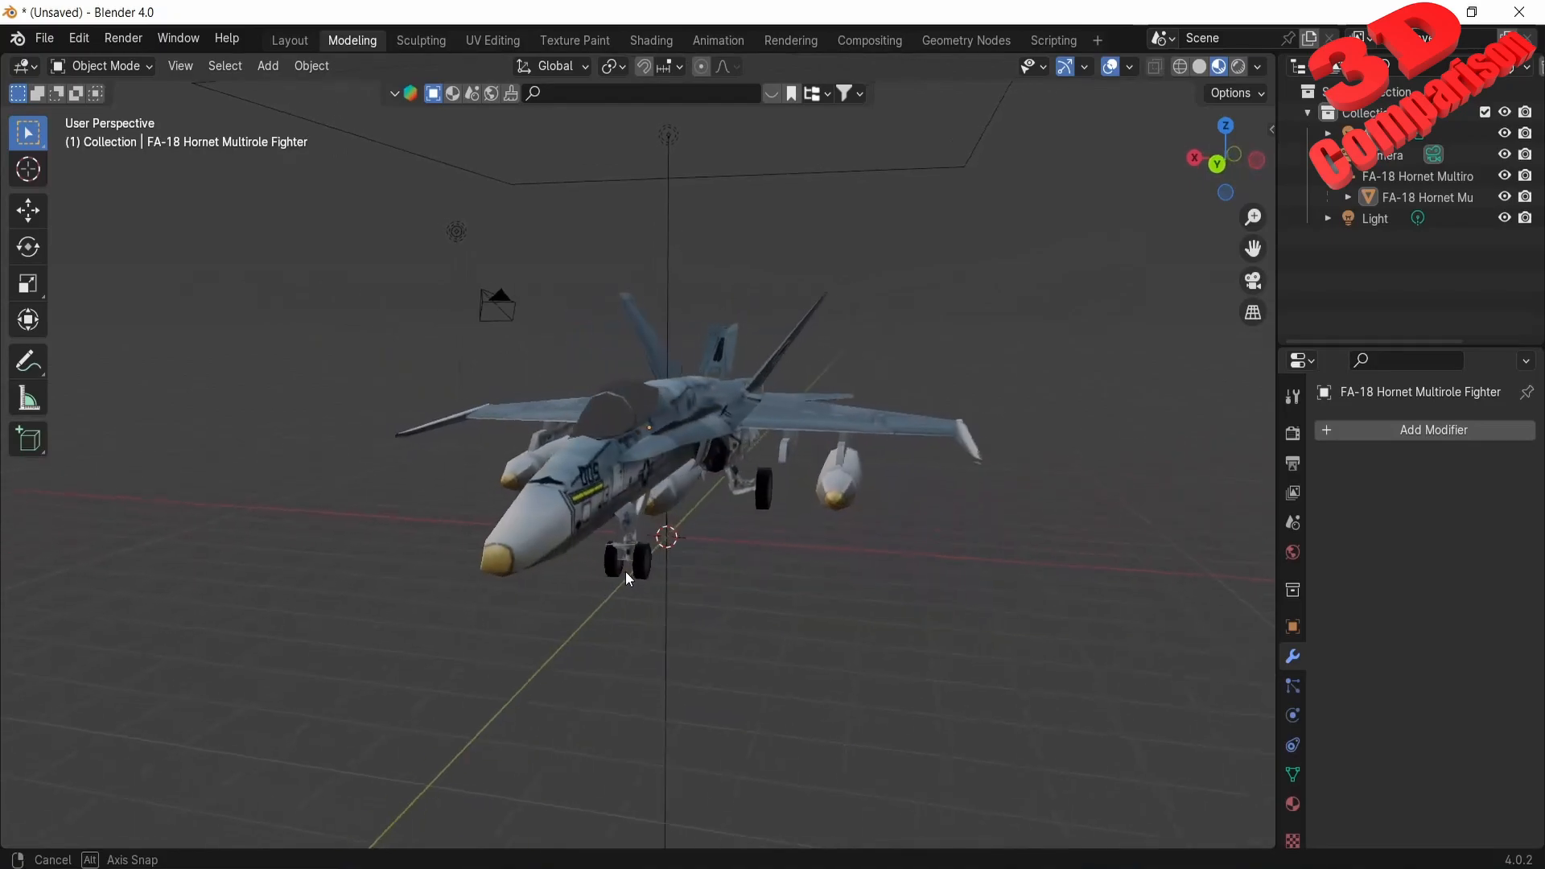
left_click_drag(631, 580, 583, 581)
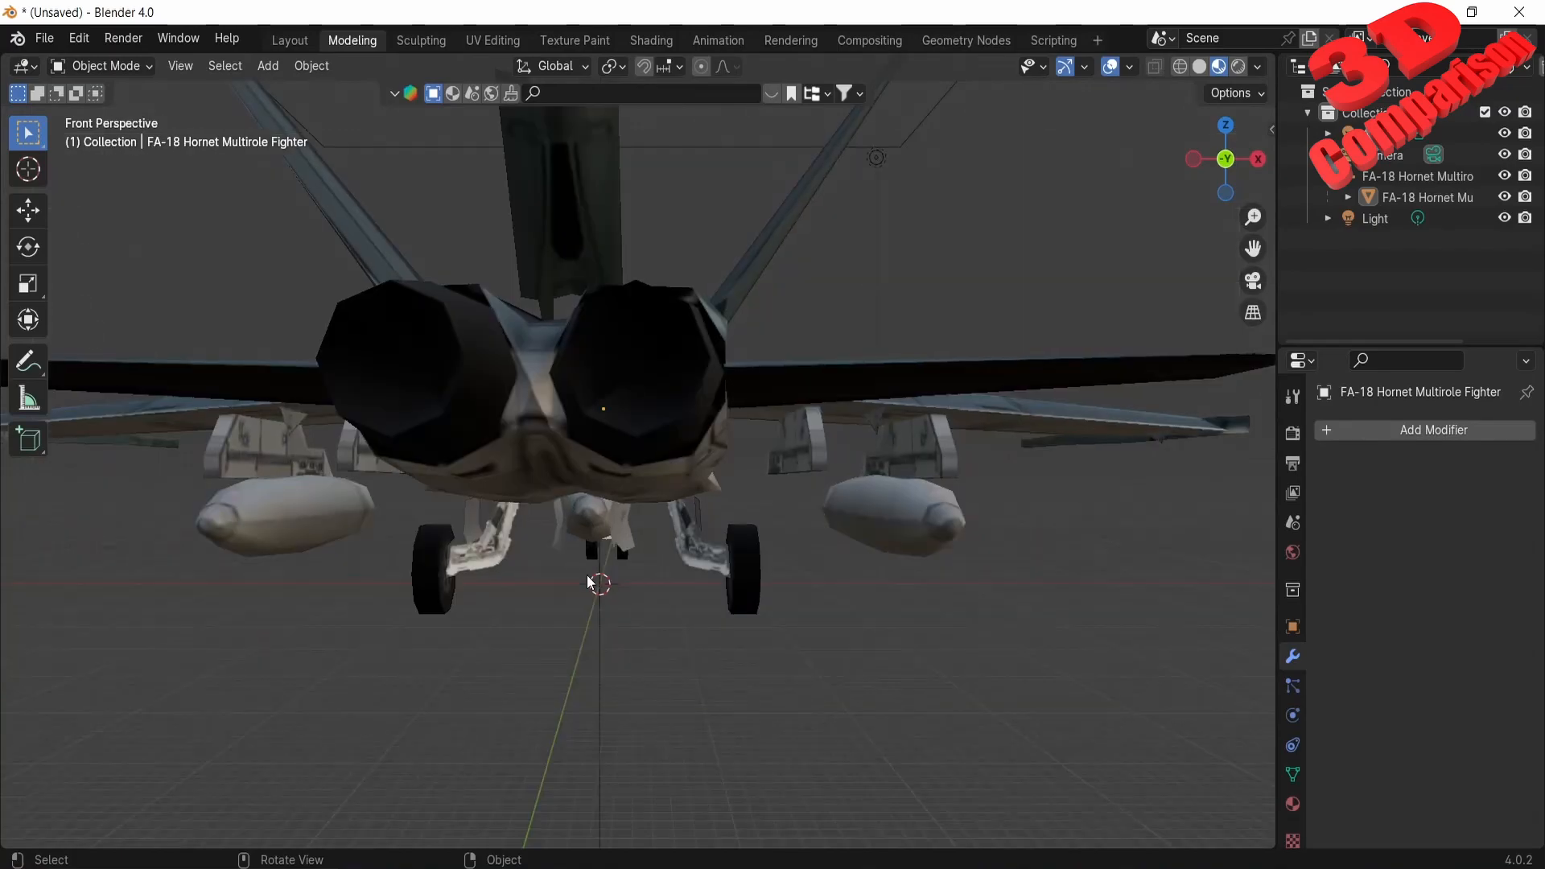
key("KP_5")
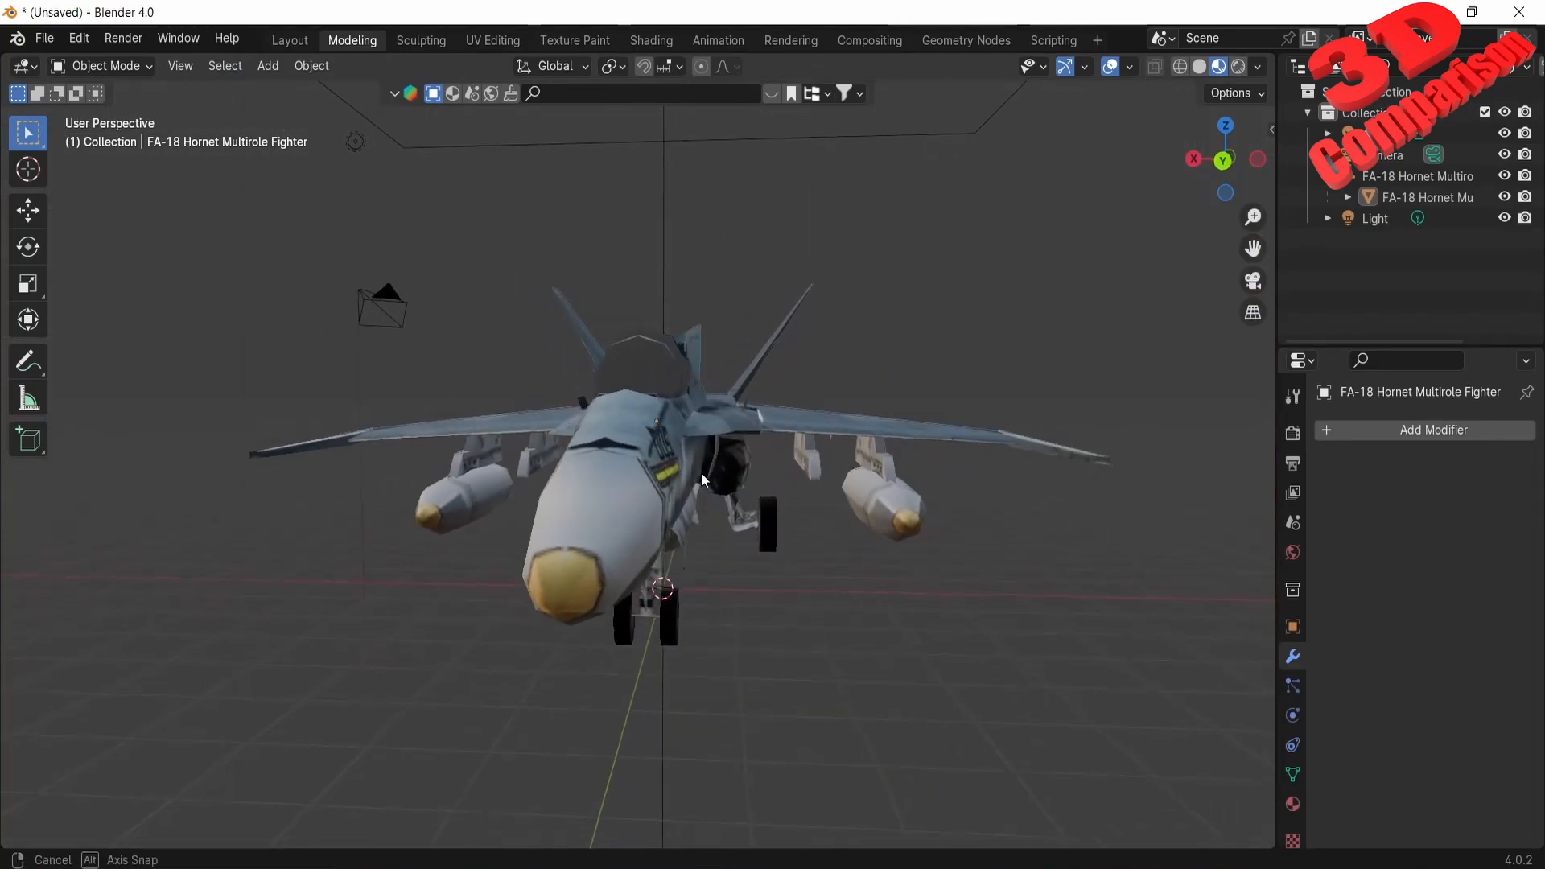
left_click_drag(705, 481, 719, 548)
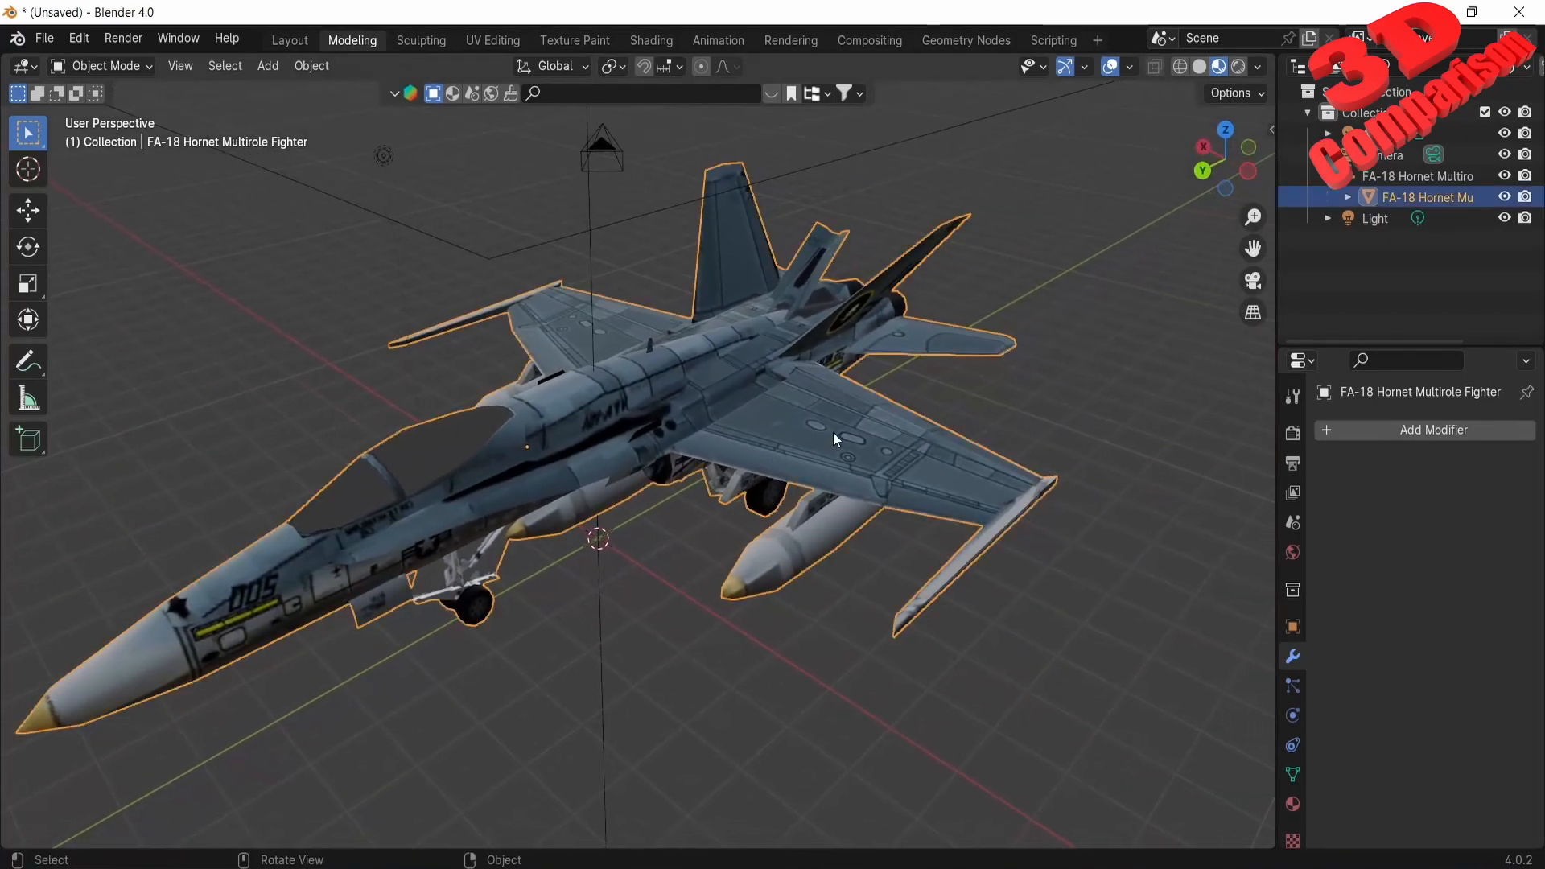
In Edit Mode, move selected wing vertices 0.6335 m along global Y, then return to Object Mode
key("Tab")
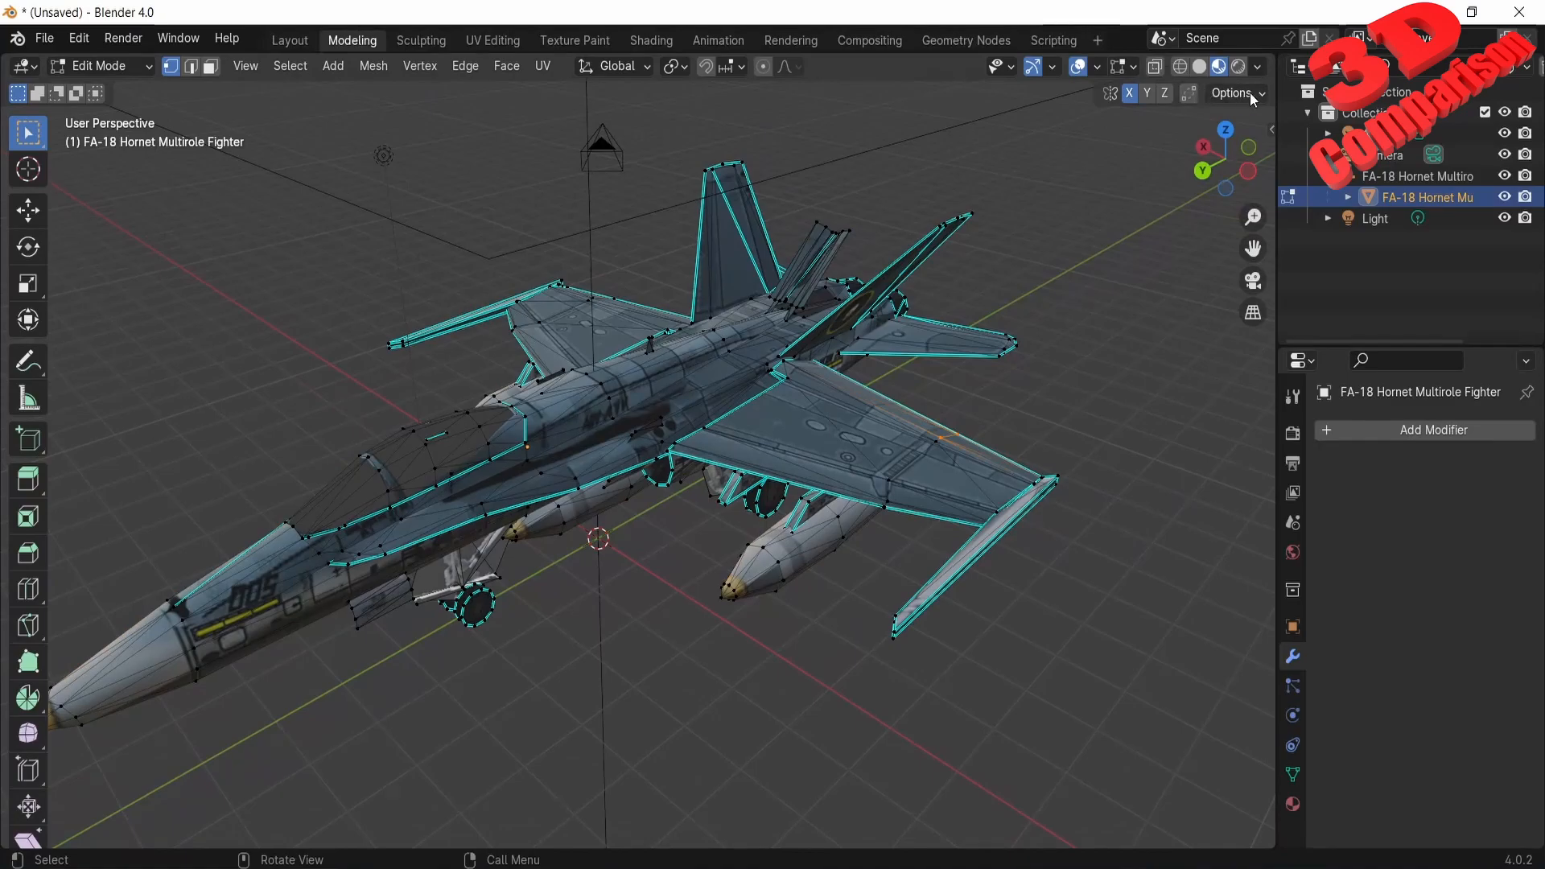
left_click(1231, 94)
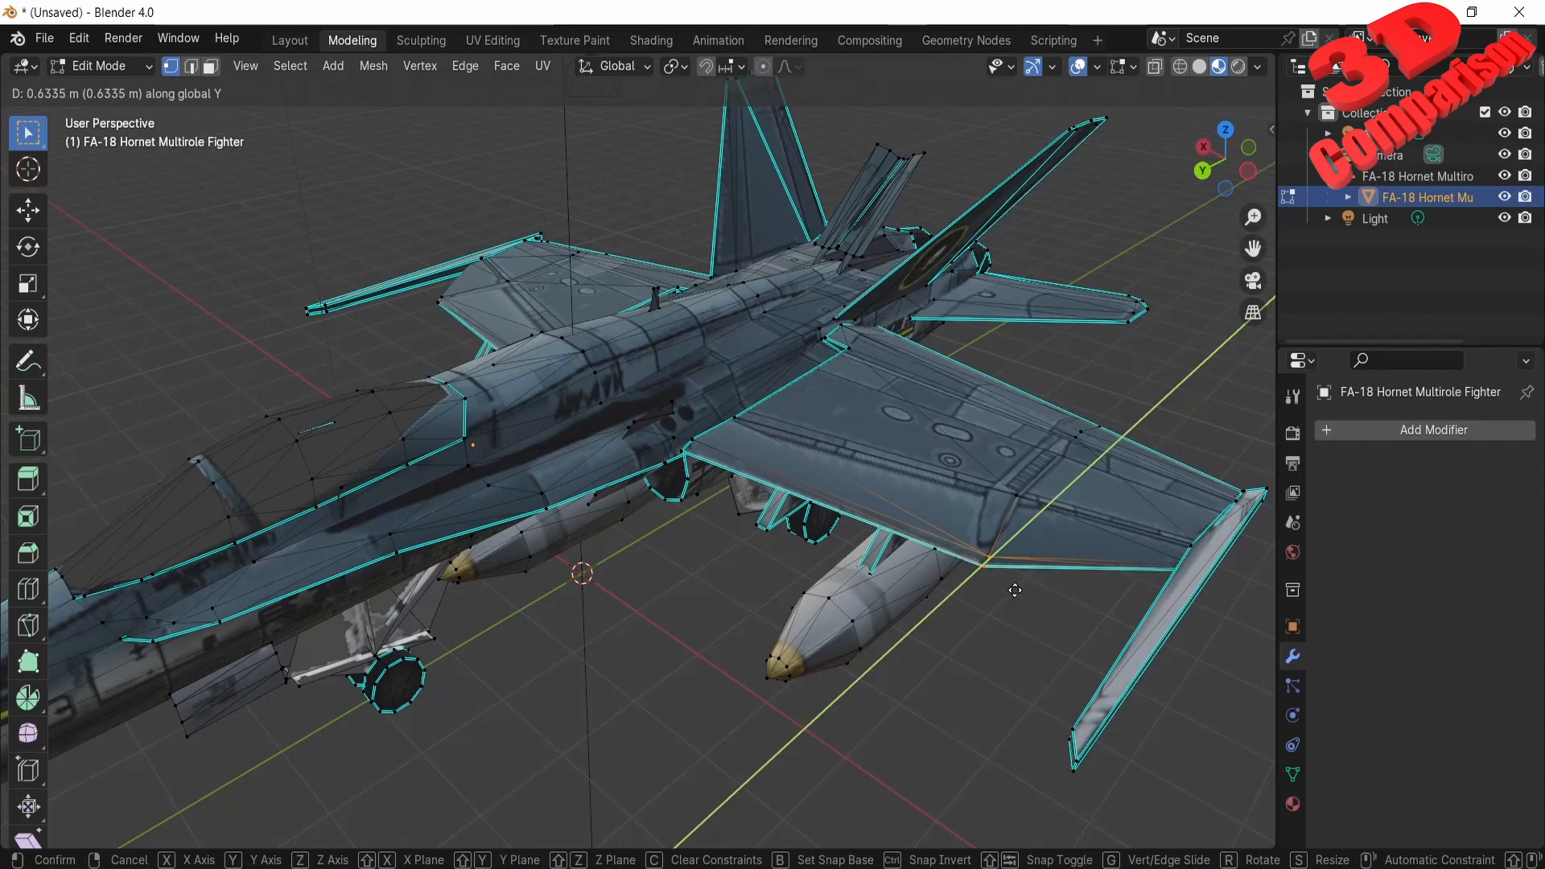
left_click(956, 741)
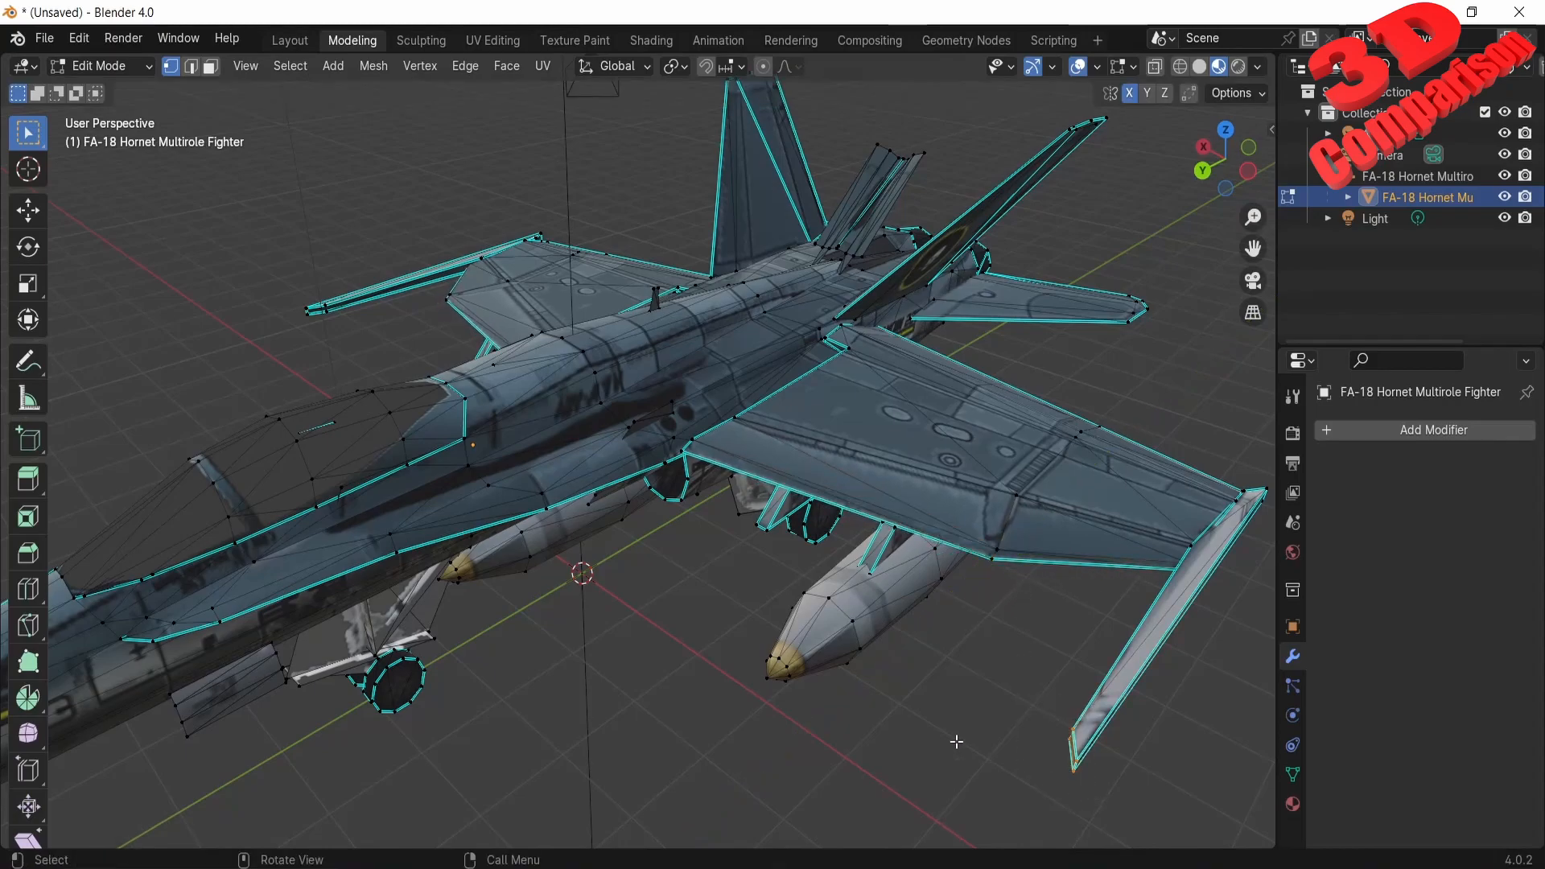
key("g")
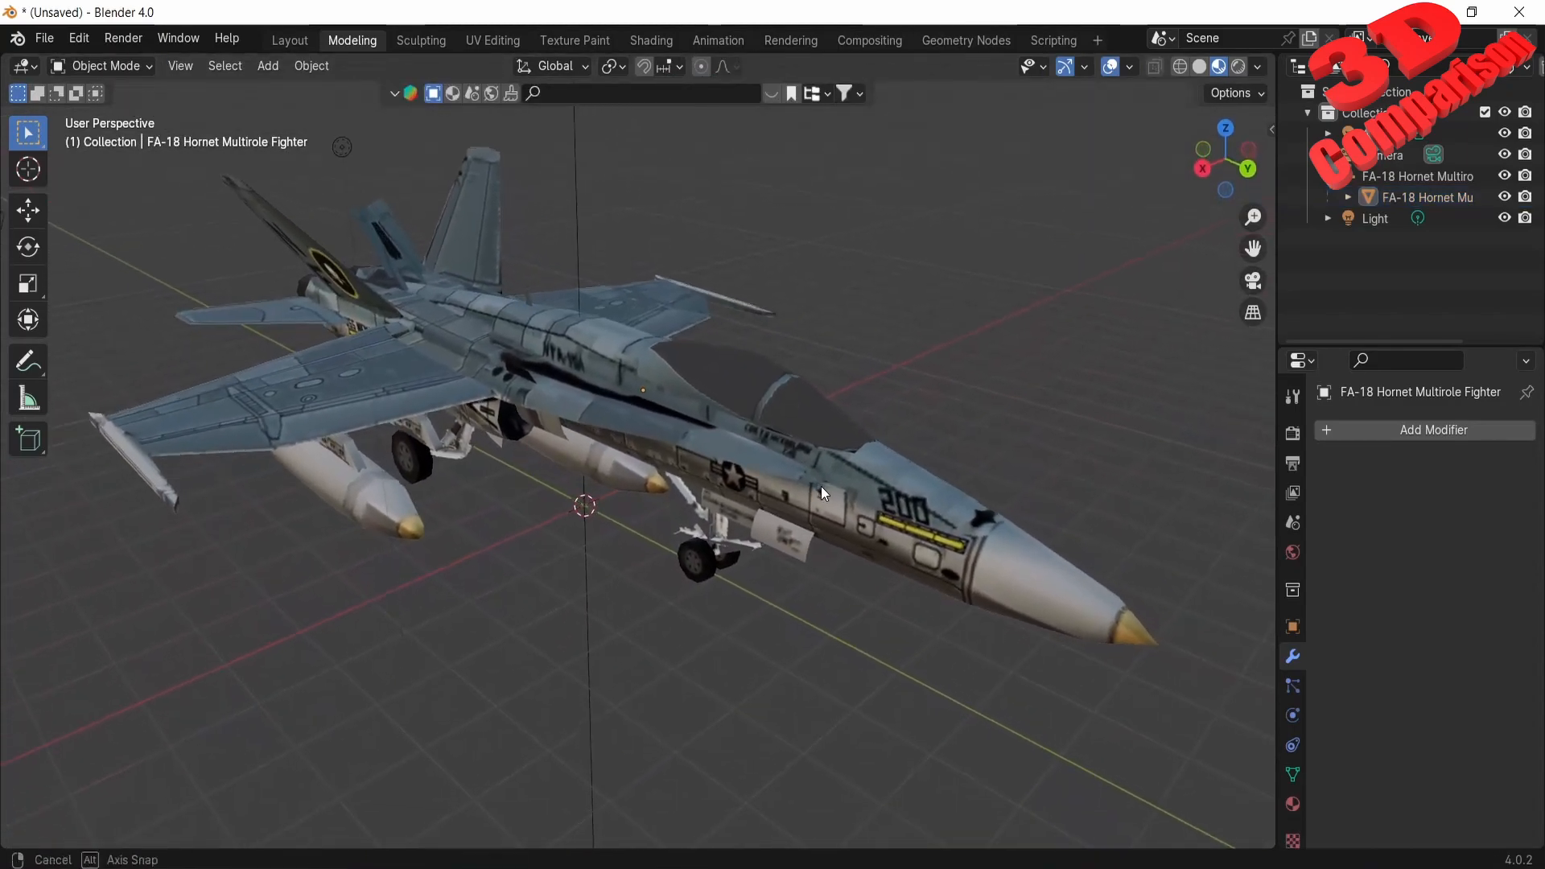
left_click_drag(822, 492, 933, 737)
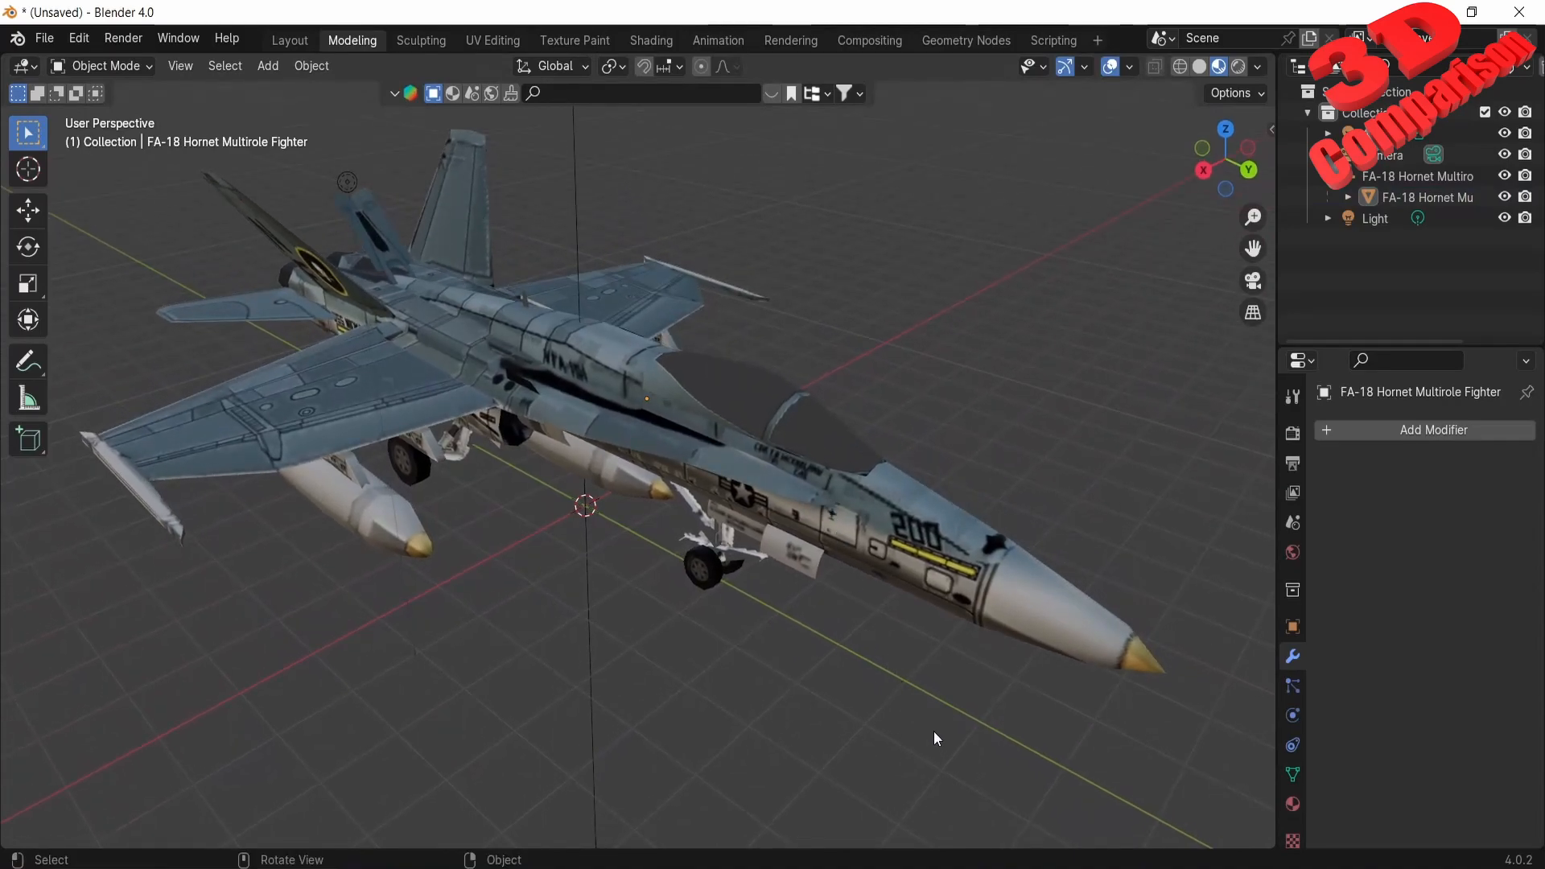